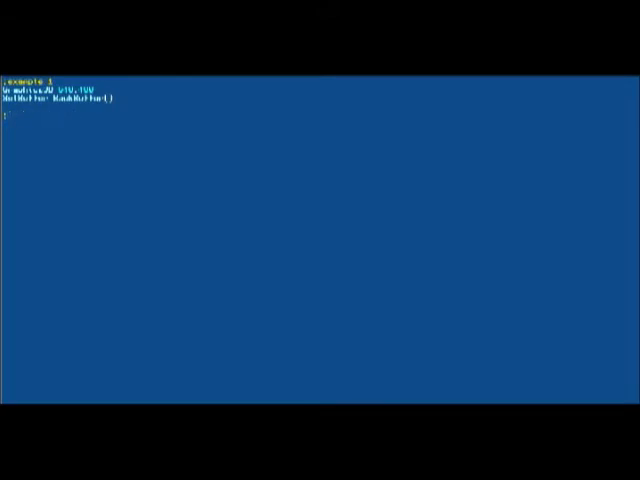
- Add the ';make light' comment and the CreateLight line below the graphics setup
{"action": "type", "text": ";make light"}
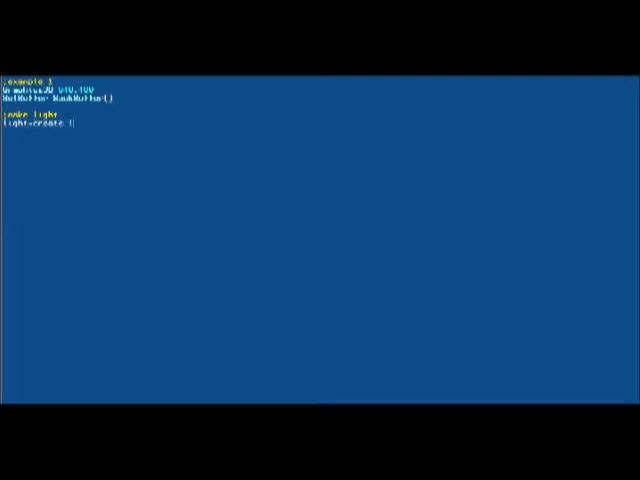
{"action": "type", "text": "light("}
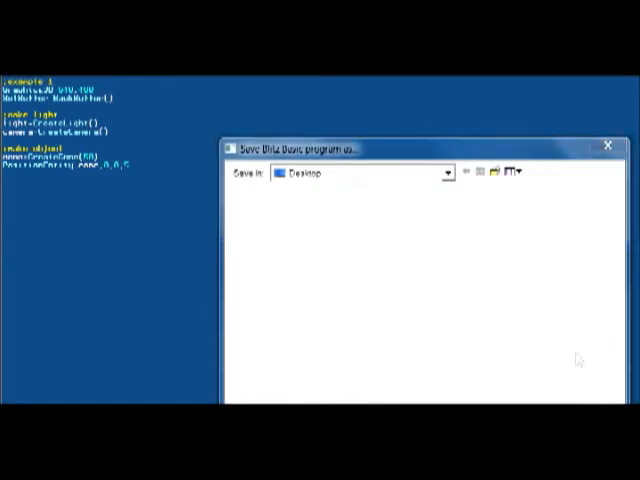
- Save and run the program, then acknowledge the 'Program has ended' message
{"action": "left_click", "coordinate": [608, 144]}
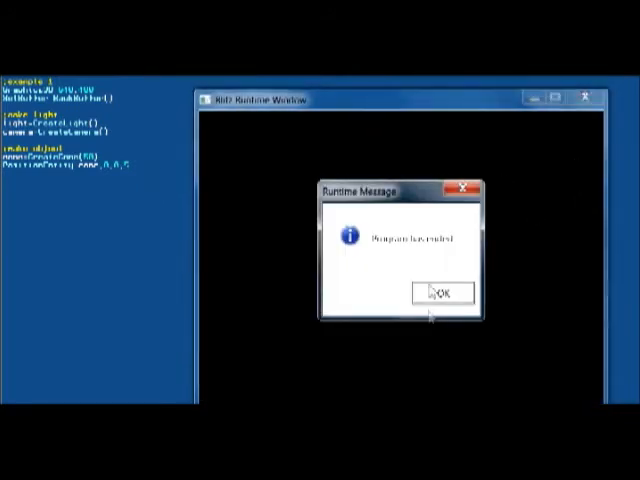
{"action": "left_click", "coordinate": [444, 292]}
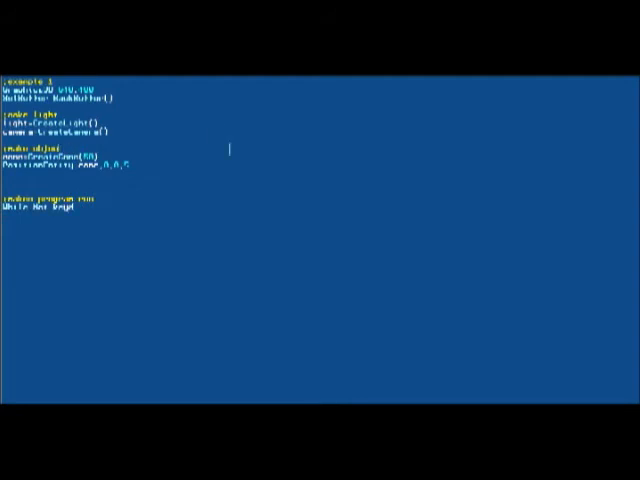
- Define Const ESC_KEY = 1 and begin the main loop on While Not KeyDown(ESC_KEY) with a render line
{"action": "left_click", "coordinate": [112, 210]}
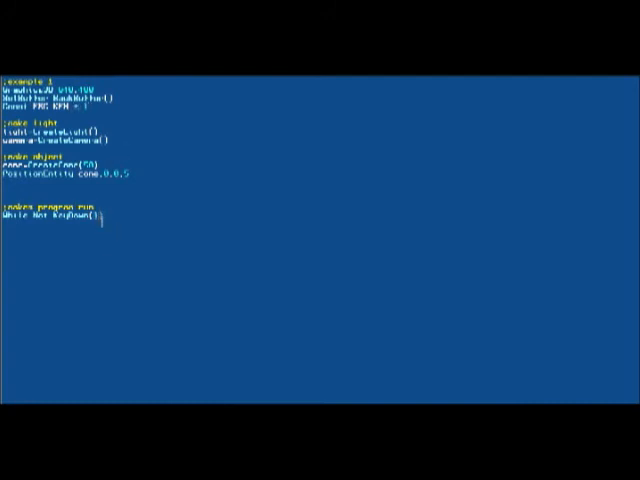
{"action": "type", "text": "ESC_KEY"}
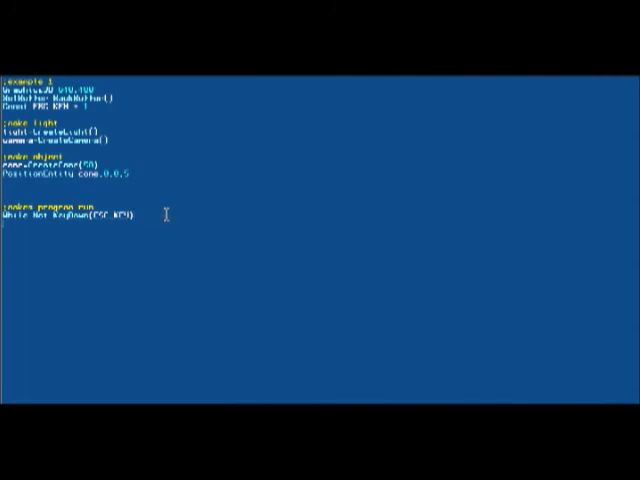
{"action": "type", "text": "render :"}
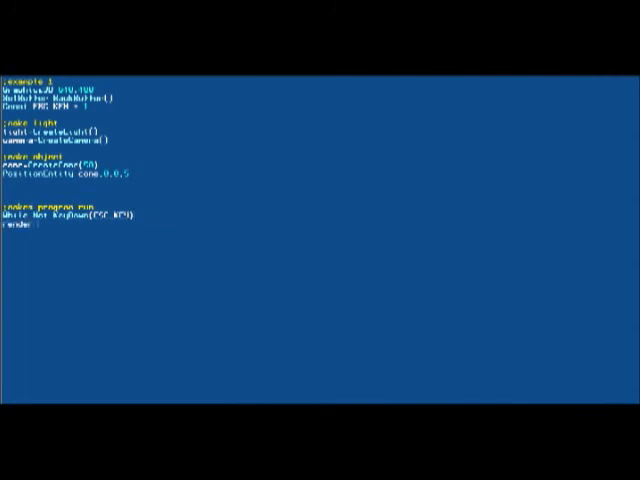